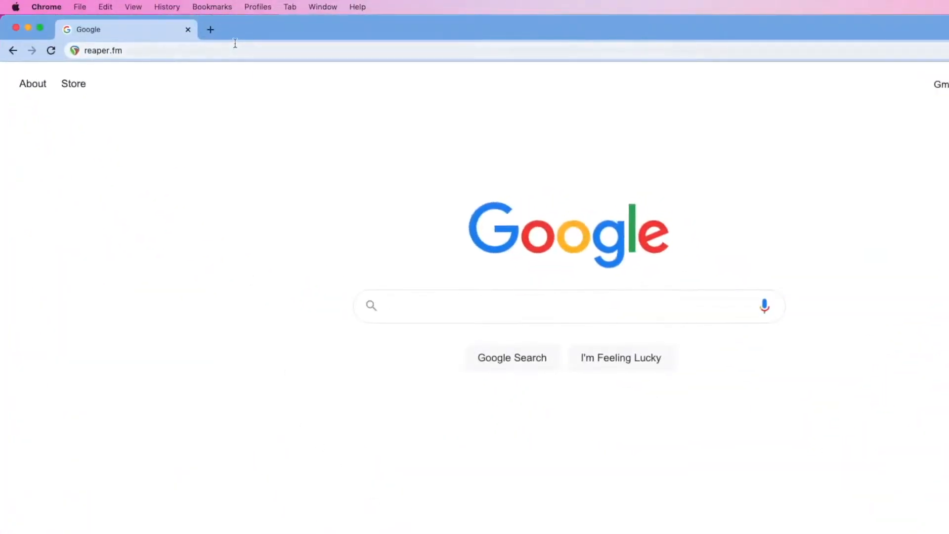
# Load reaper.fm from the Chrome address bar
pyautogui.click(121, 50)
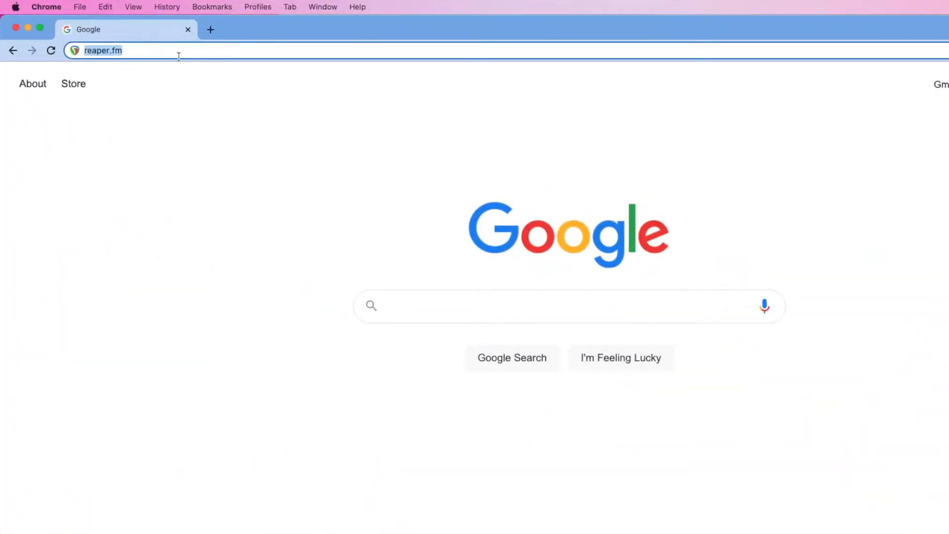
pyautogui.press('Return')
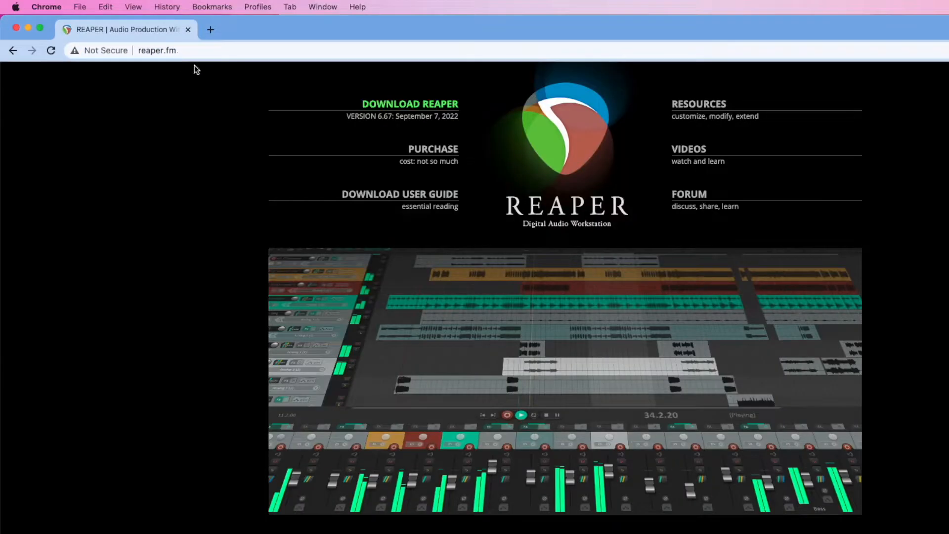
pyautogui.moveTo(432, 108)
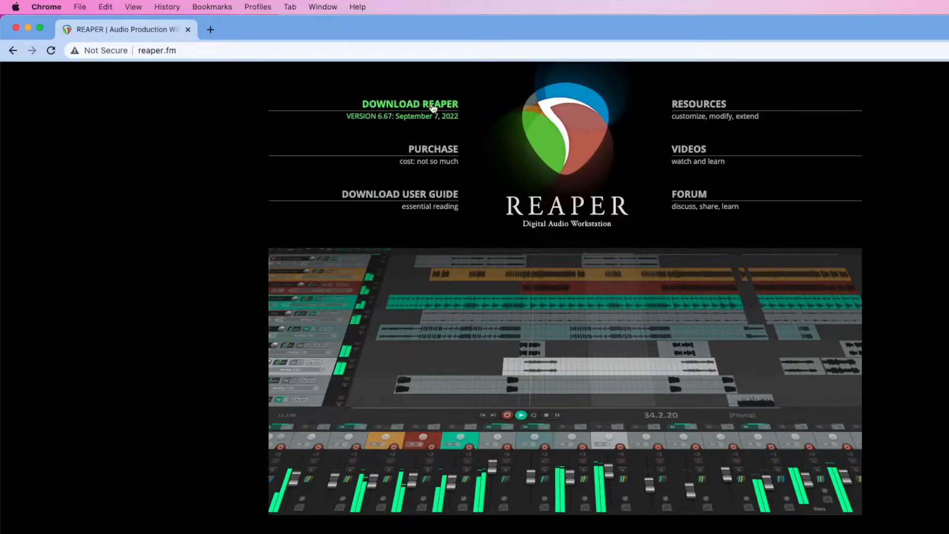
# Open REAPER's download page for the macOS 10.15+ installer
pyautogui.click(409, 104)
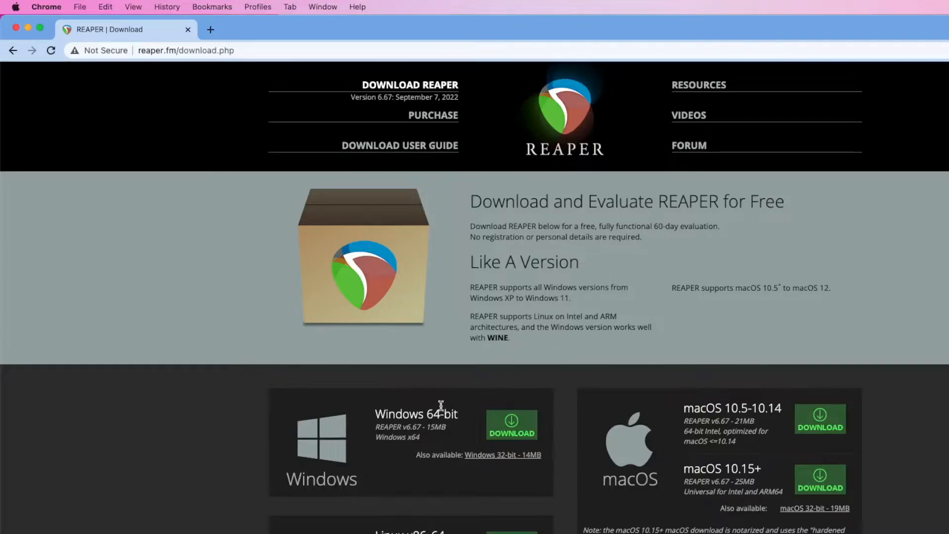
pyautogui.moveTo(425, 411)
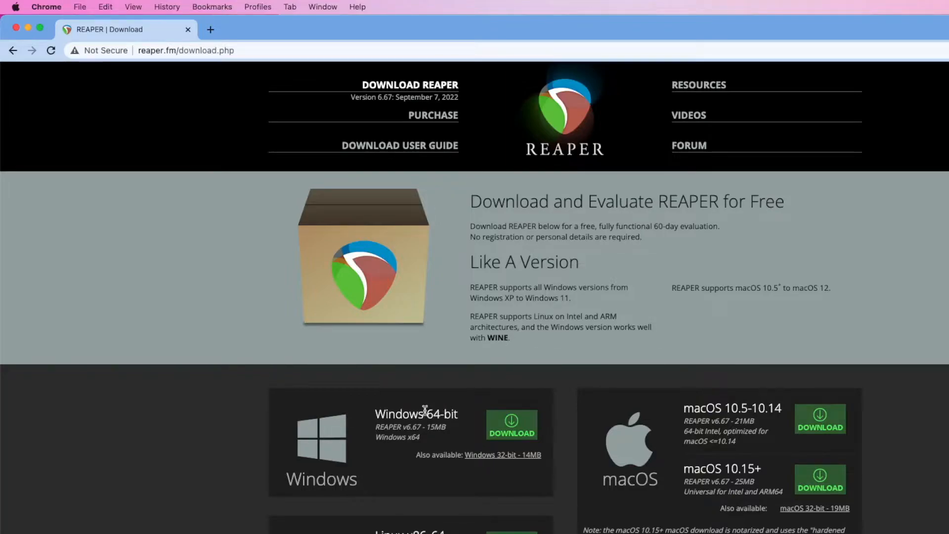
pyautogui.moveTo(480, 423)
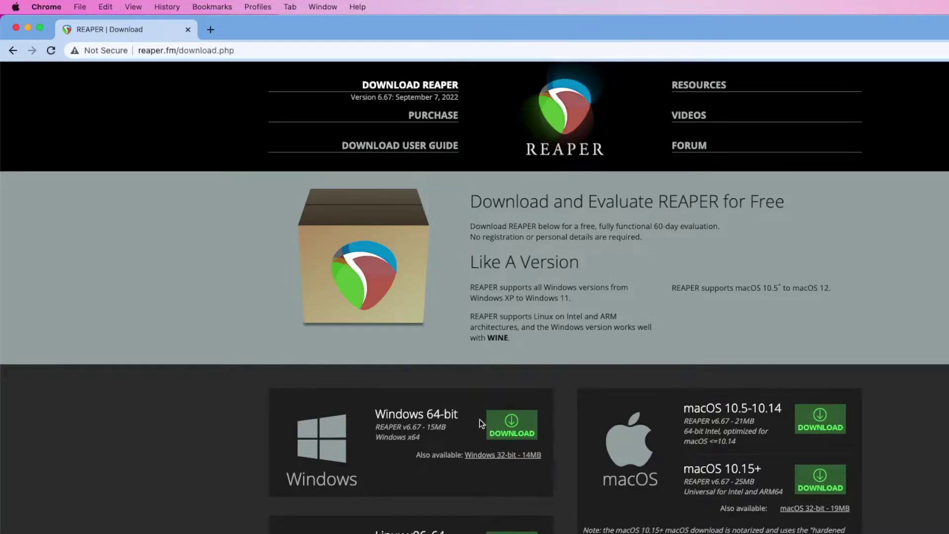
pyautogui.moveTo(744, 503)
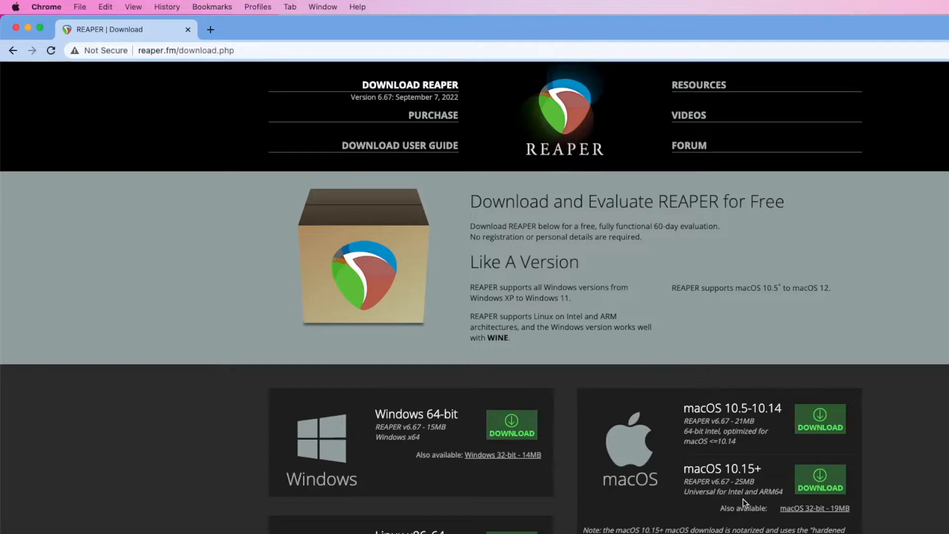
pyautogui.moveTo(819, 475)
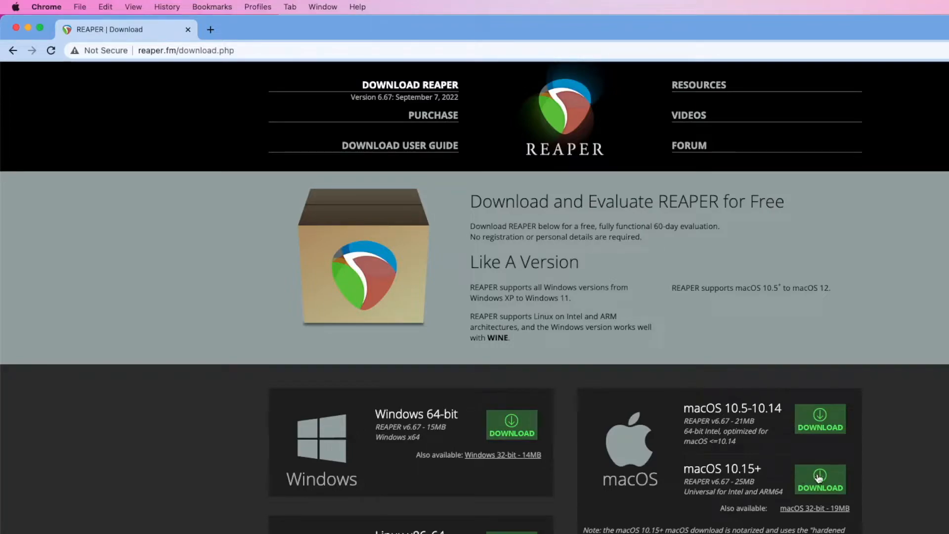
pyautogui.moveTo(820, 478)
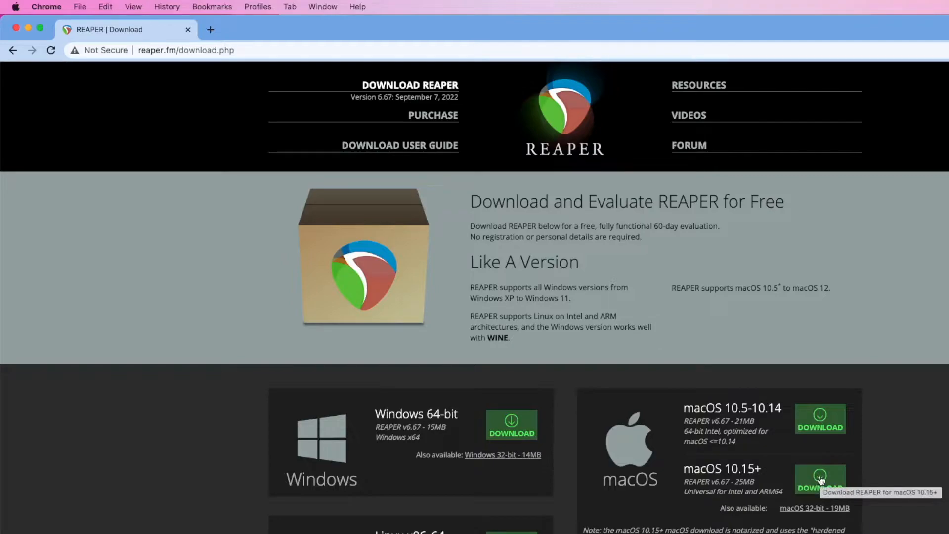
pyautogui.moveTo(236, 472)
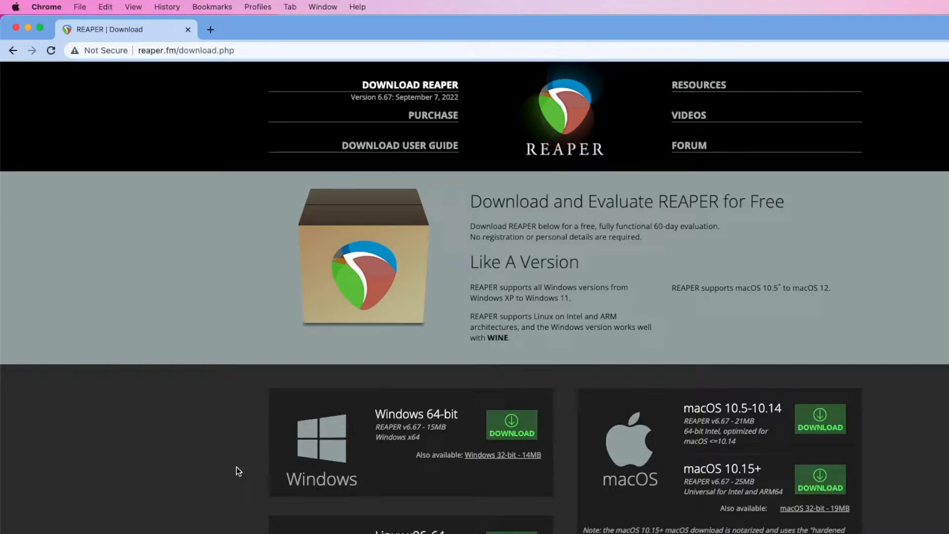
pyautogui.moveTo(139, 394)
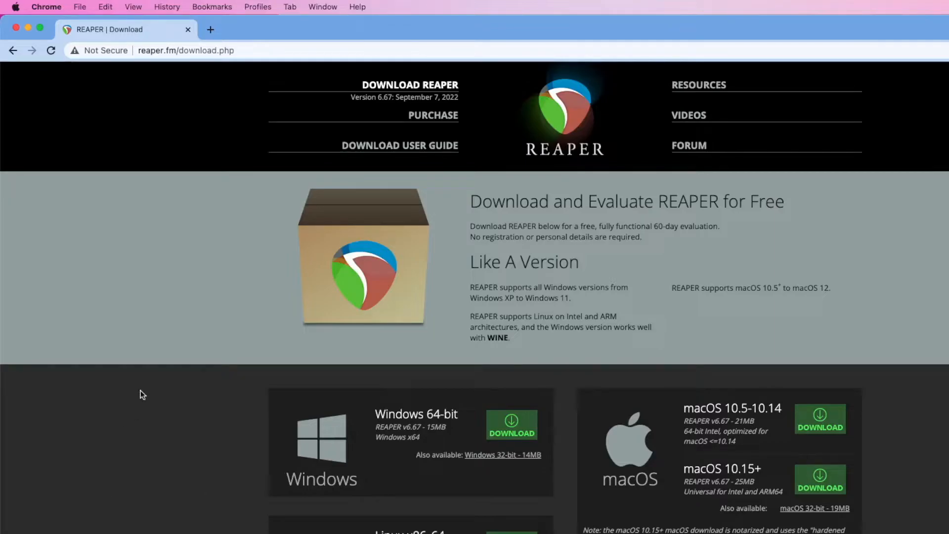
# Open reaper667_universal.dmg, scroll through the license and agree to it
pyautogui.click(819, 480)
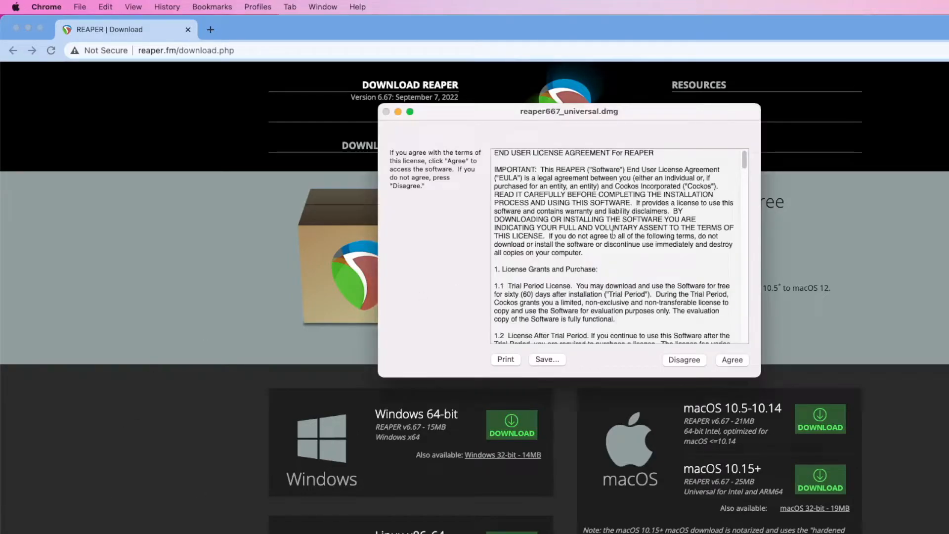
pyautogui.scroll(-3)
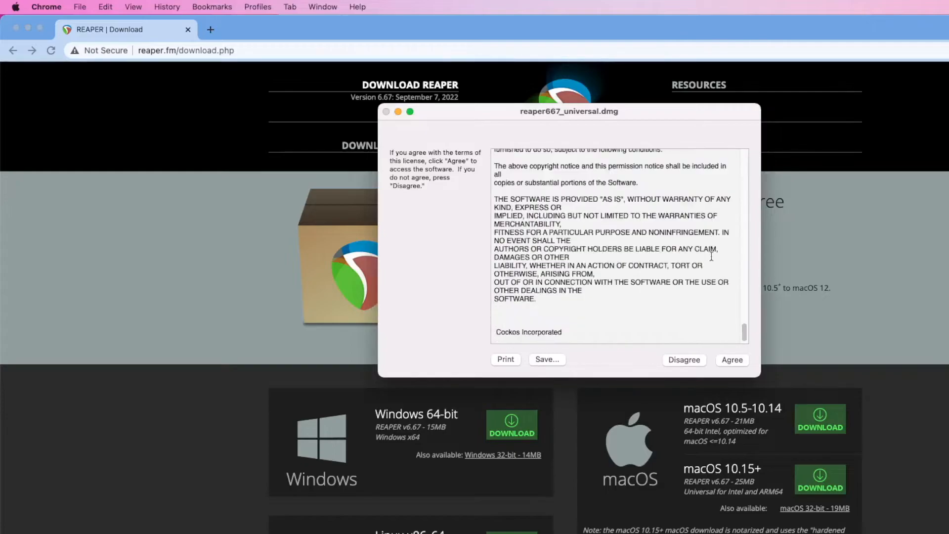
pyautogui.click(731, 359)
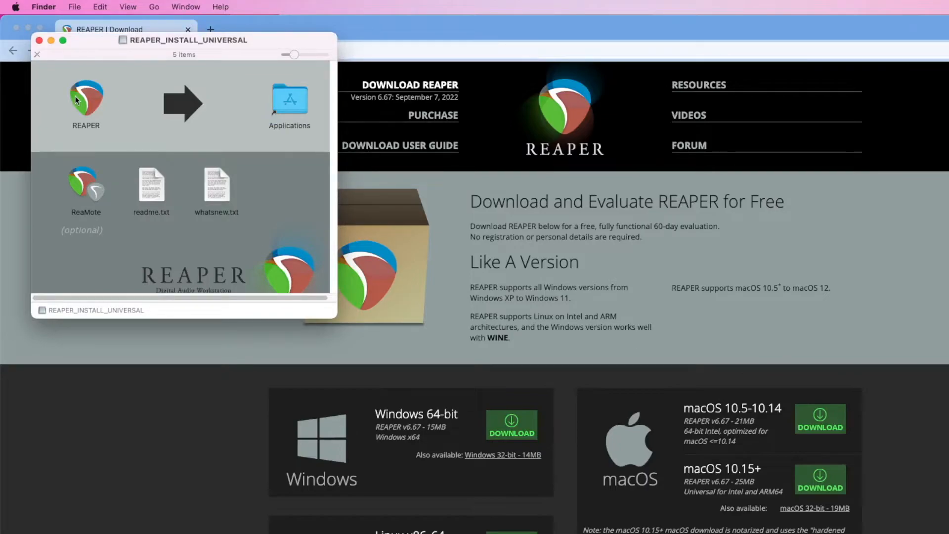
# Drag the REAPER app into Applications and close the REAPER_INSTALL_UNIVERSAL window
pyautogui.click(86, 100)
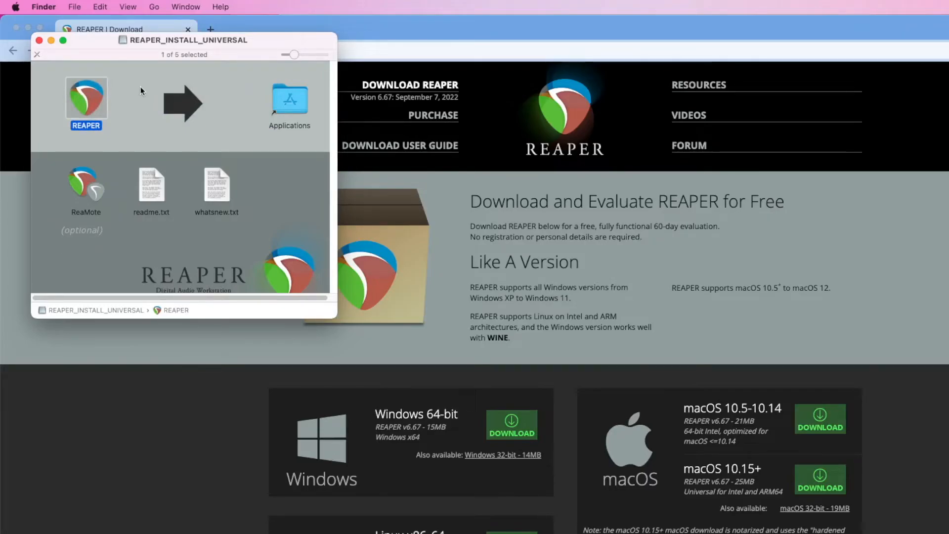
pyautogui.moveTo(38, 40)
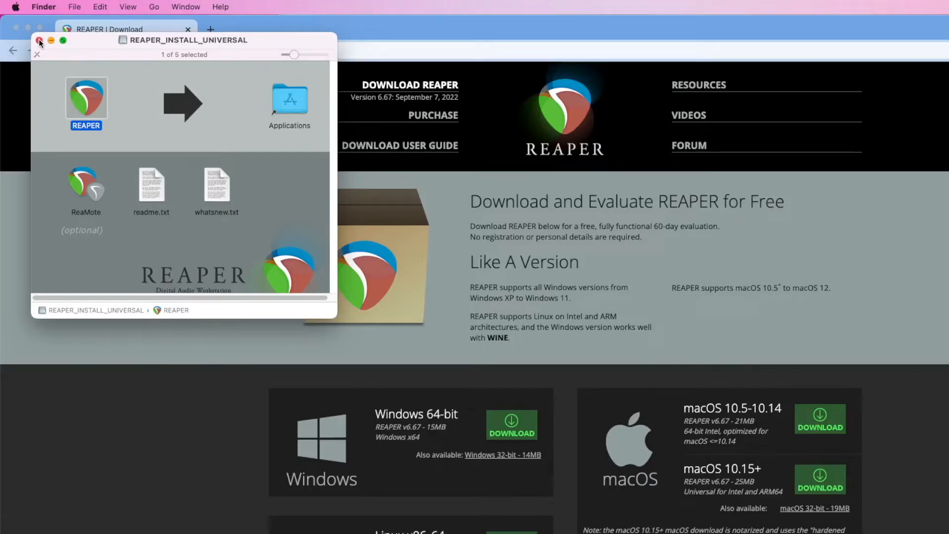
pyautogui.click(39, 40)
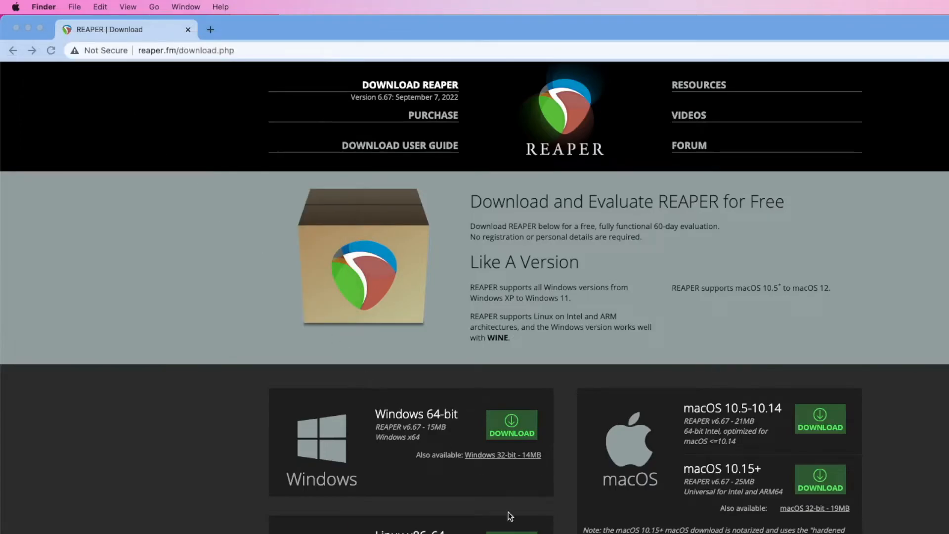